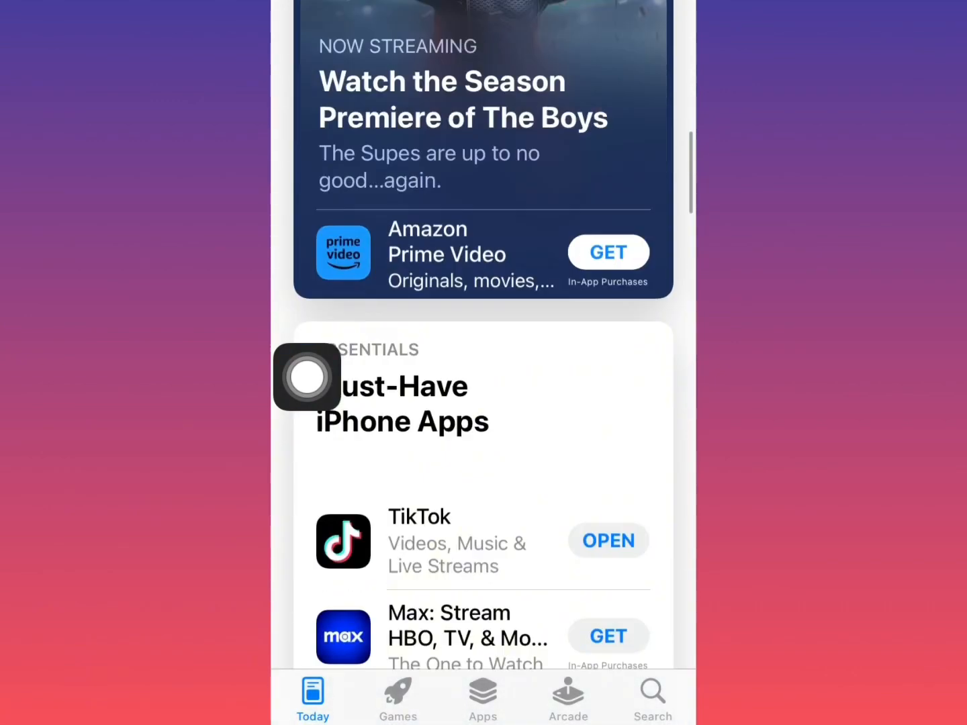
Step: Launch the Settings app from the home screen
scroll(down, 3)
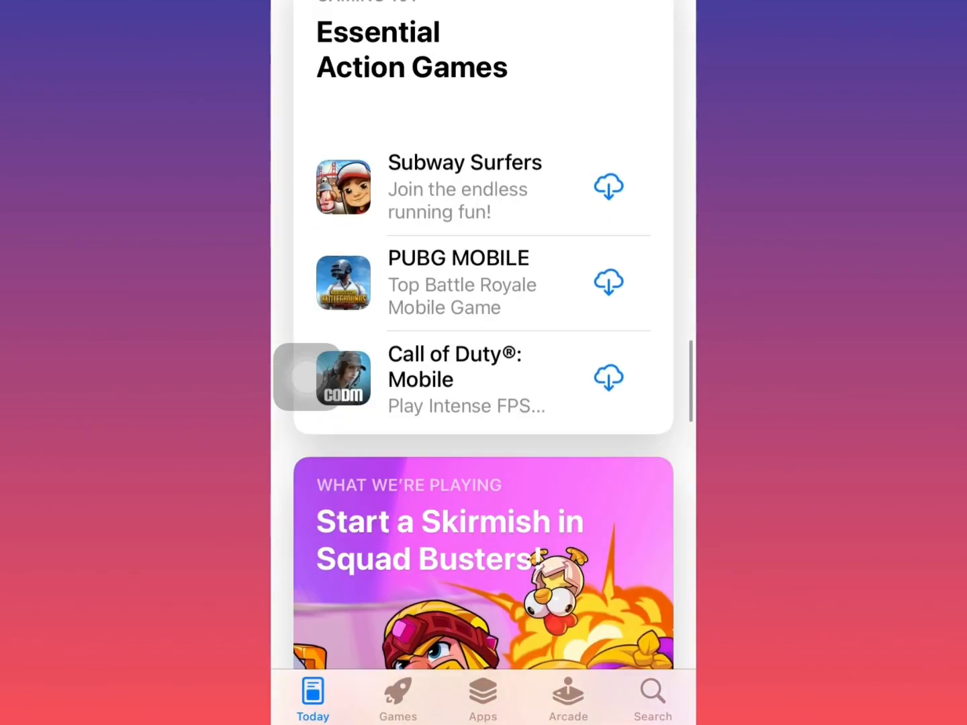
scroll(down, 3)
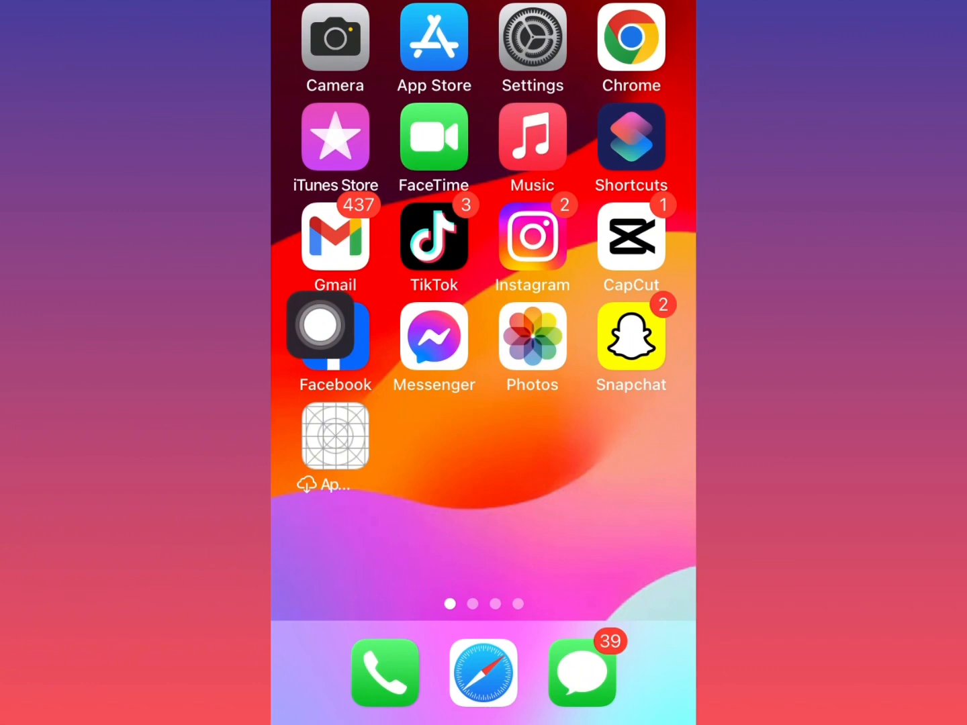
click(532, 38)
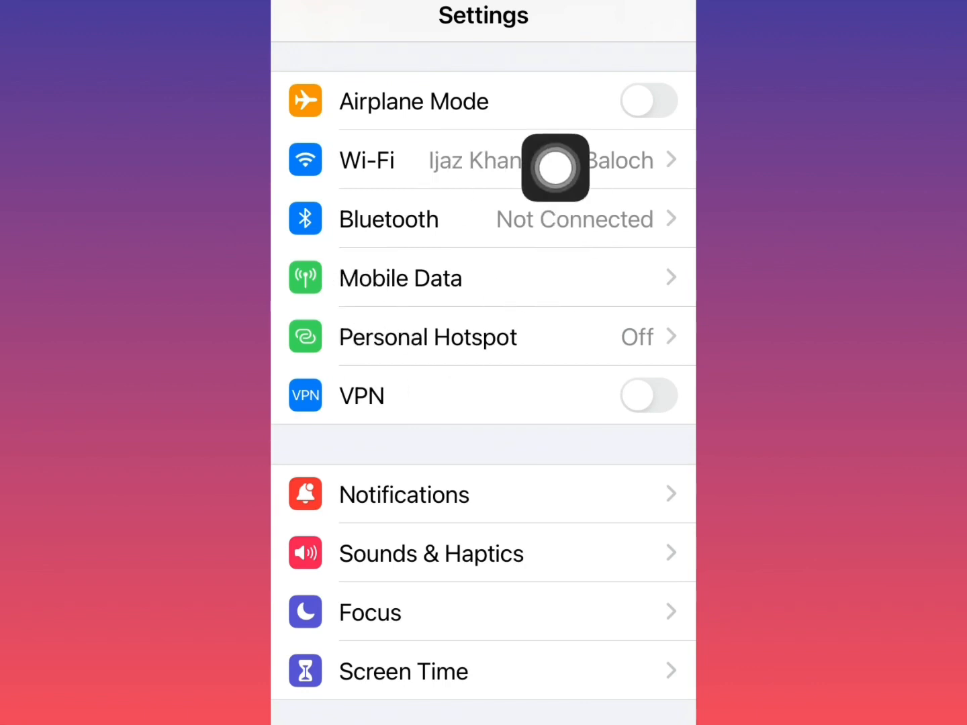
mouse_move(307, 312)
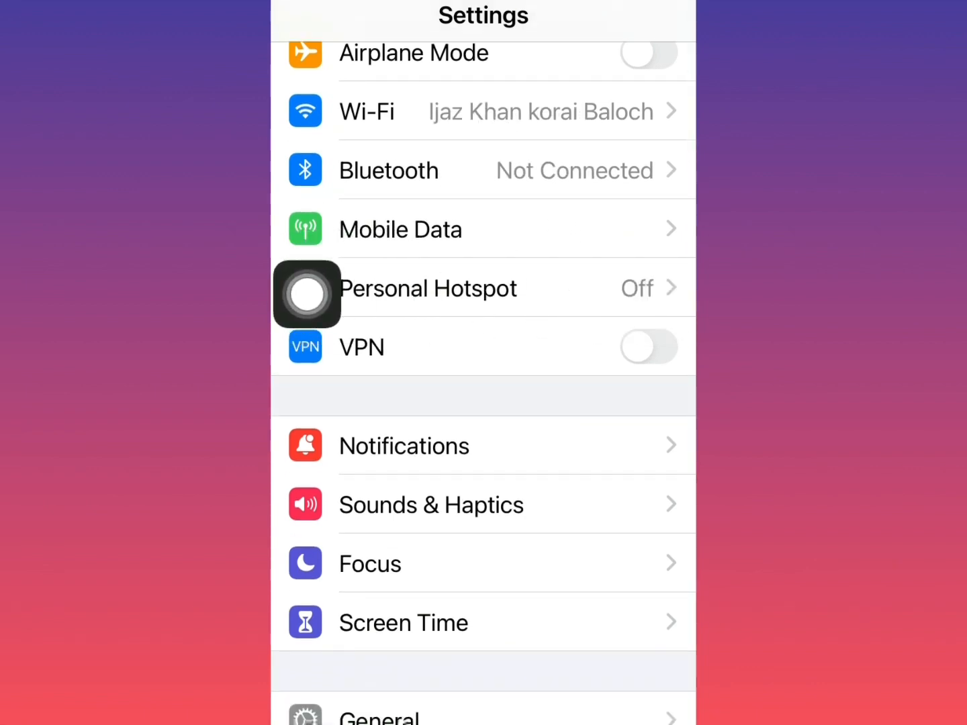
Step: Review Mobile Data down to Wi-Fi Assist, then go back to Settings
click(400, 229)
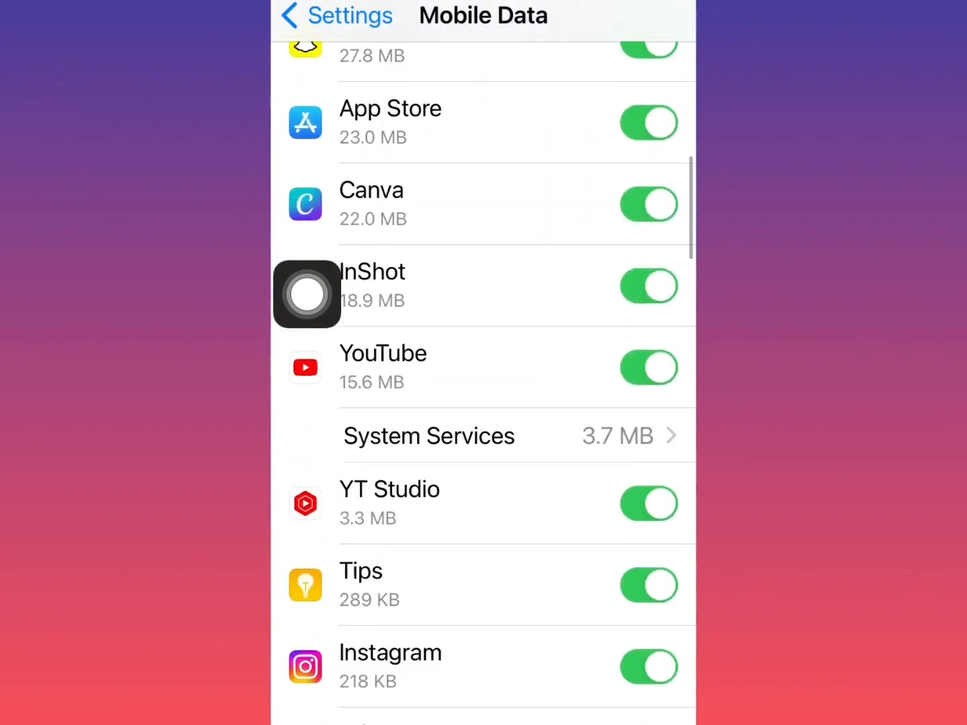
scroll(down, 3)
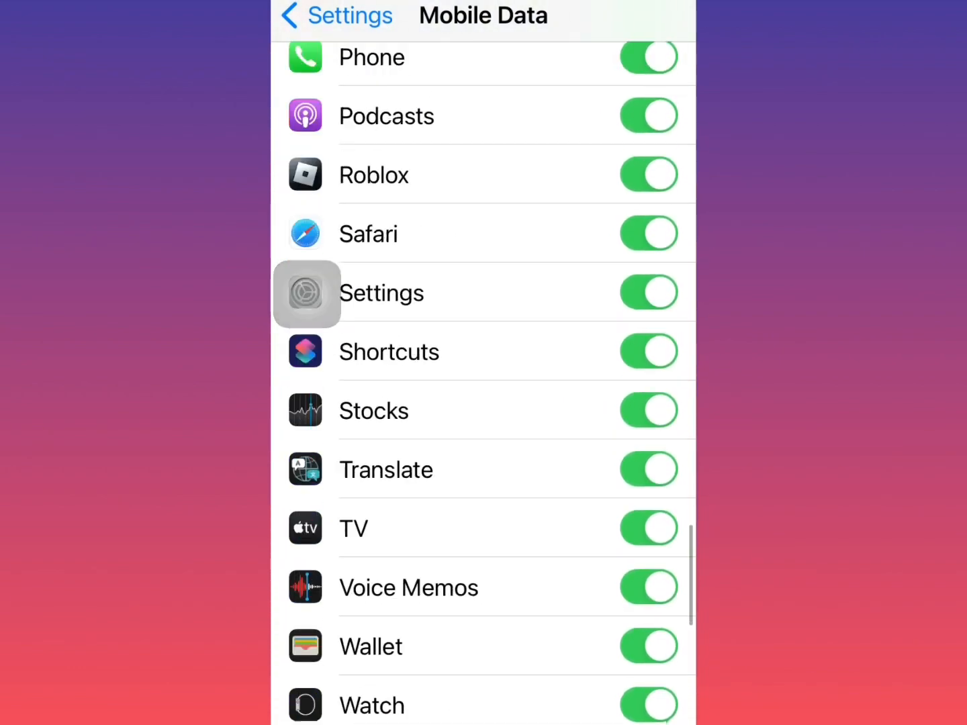
scroll(down, 3)
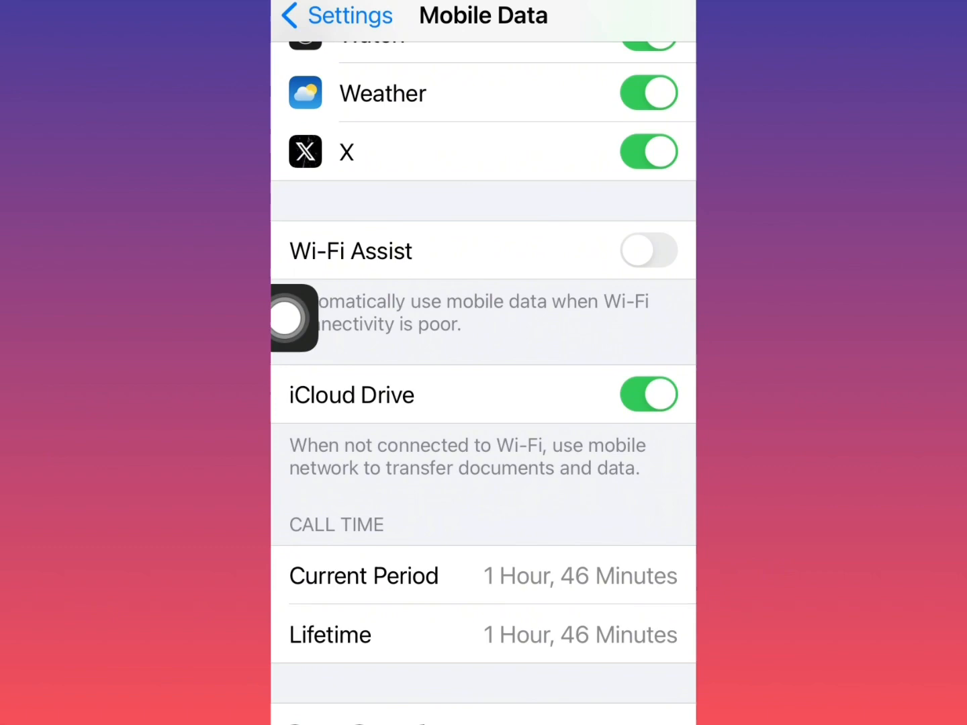
click(647, 251)
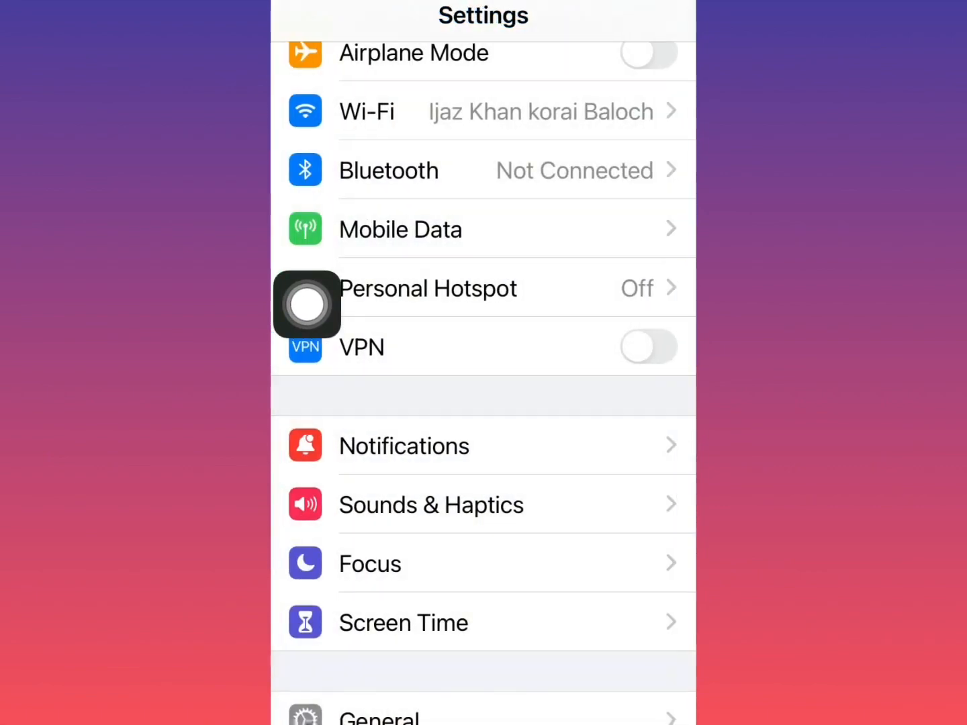
Step: Browse General settings and confirm VPN & Device Management shows not connected
scroll(down, 3)
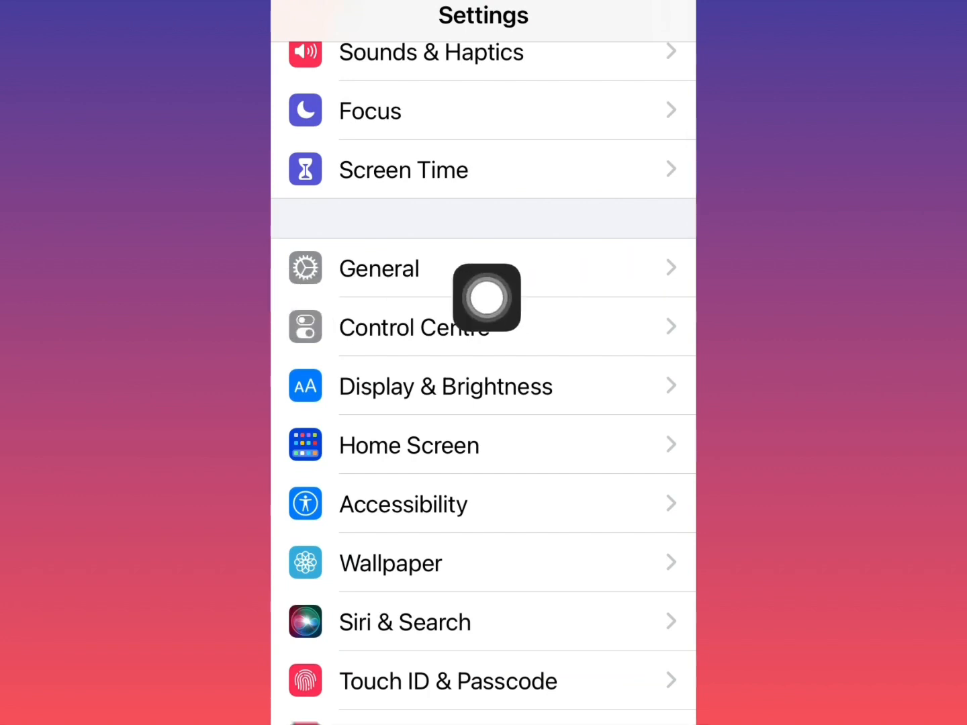
click(379, 268)
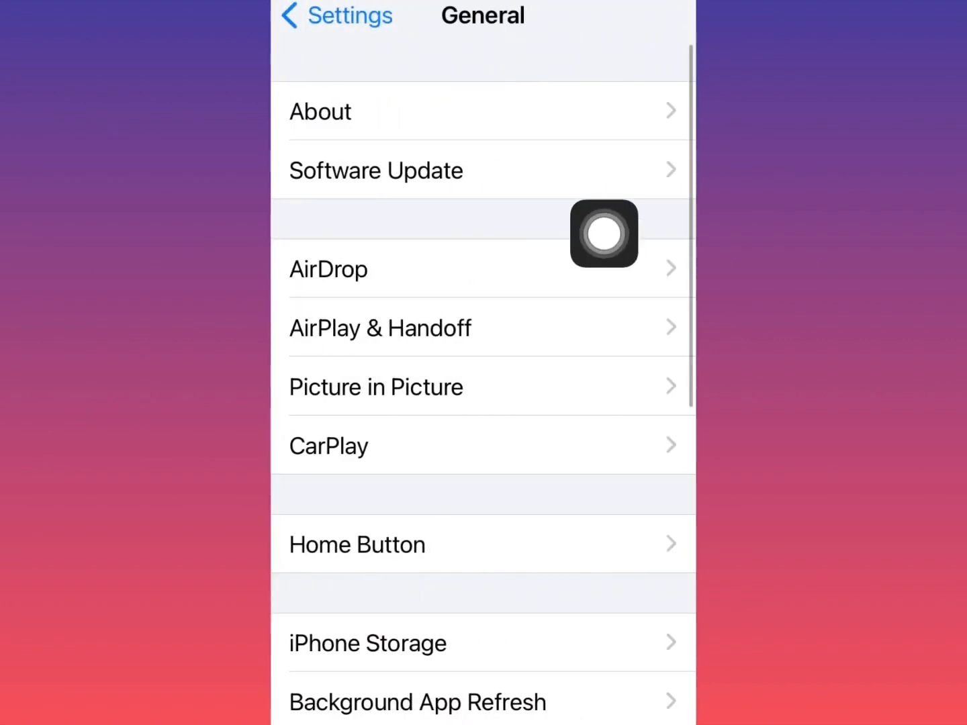
click(376, 170)
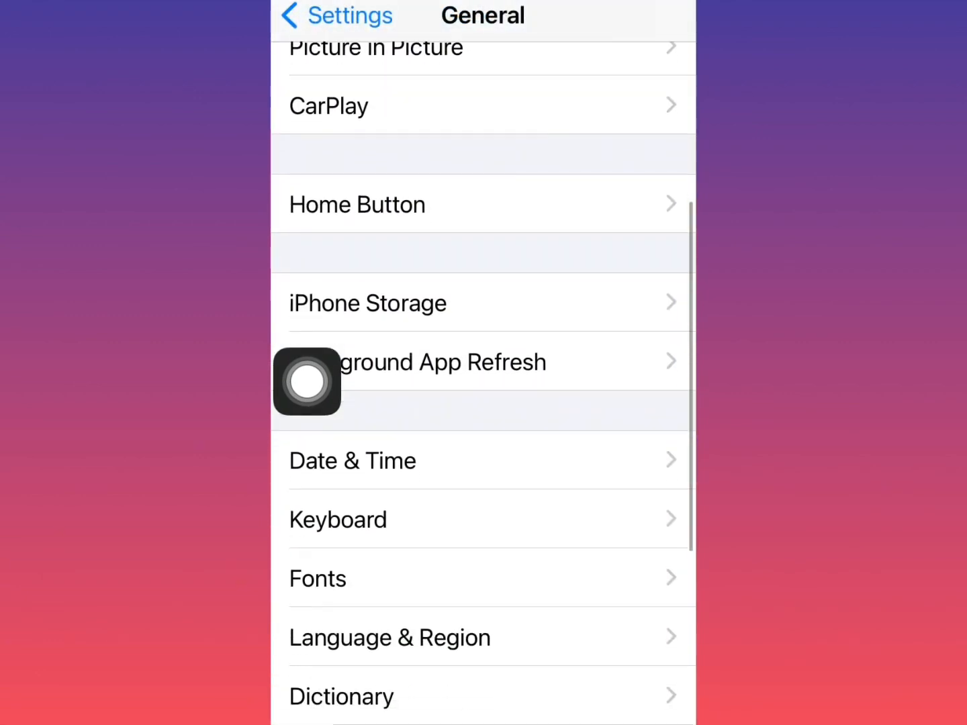
scroll(down, 3)
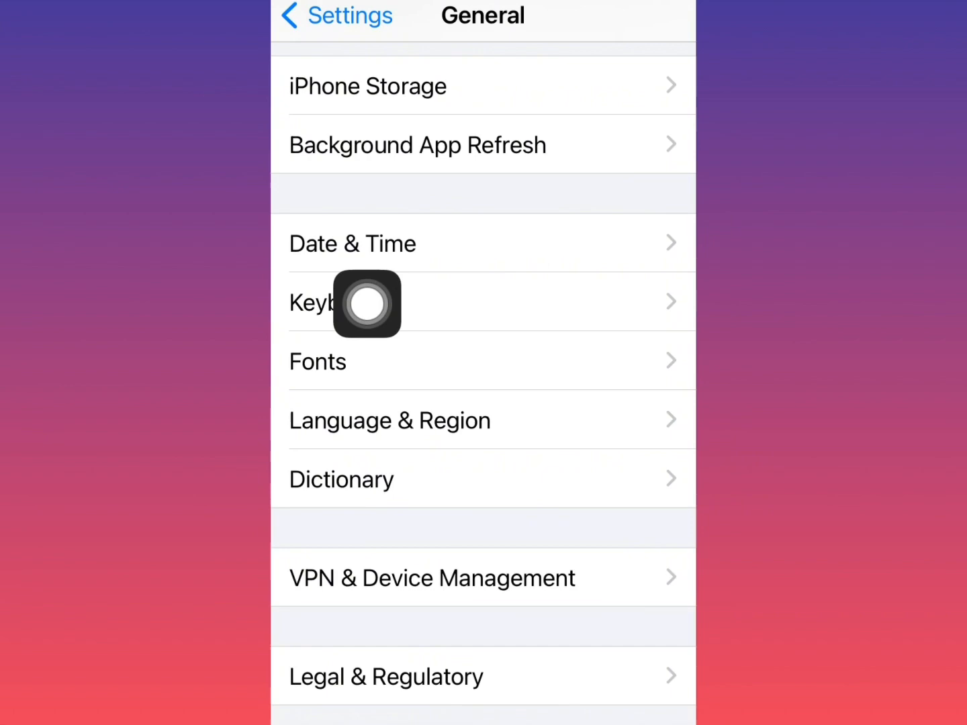
click(351, 243)
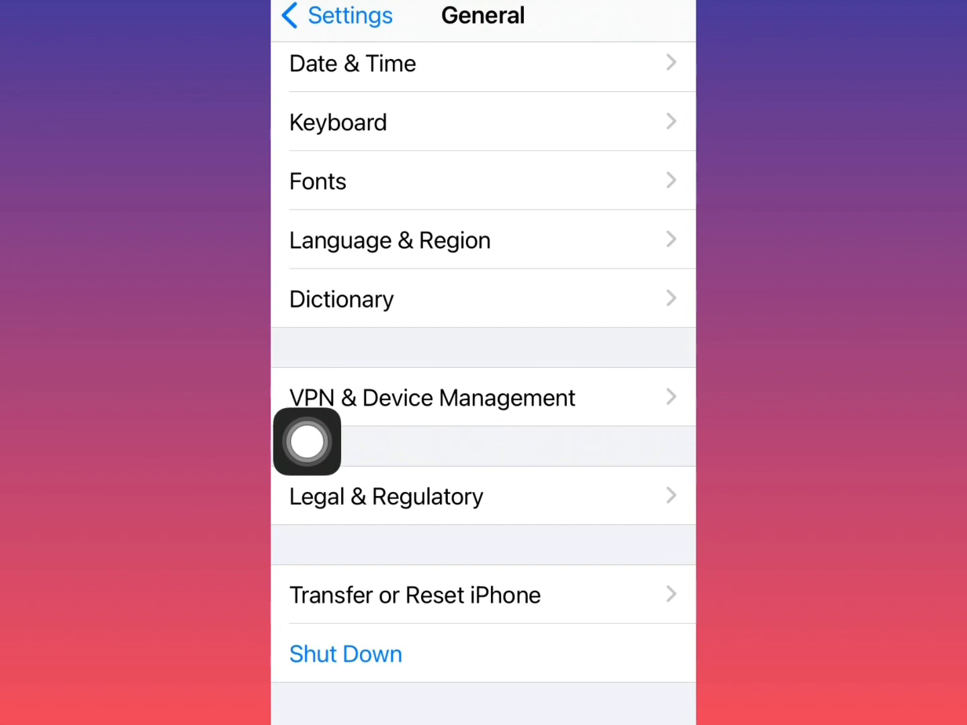
click(432, 397)
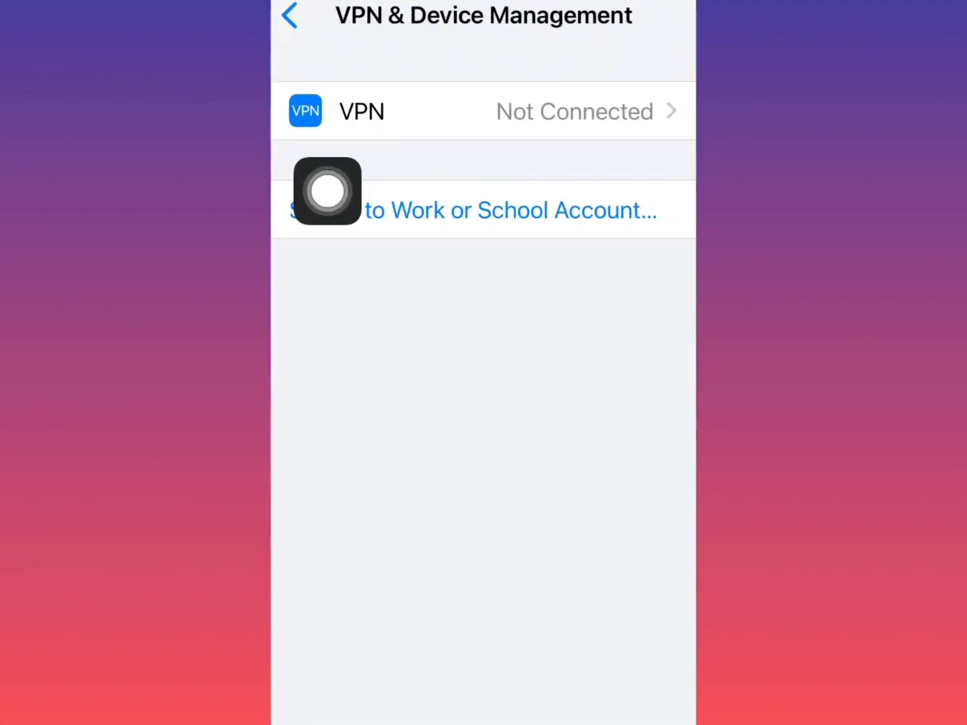
click(288, 15)
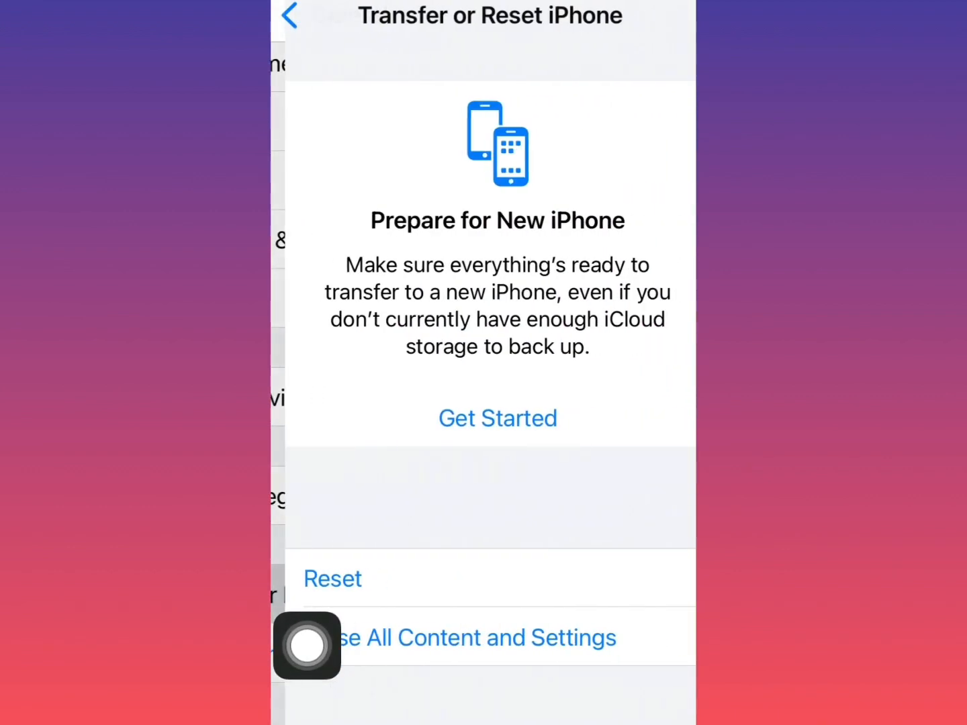
Step: Choose Reset Network Settings from the reset options and confirm it
click(332, 578)
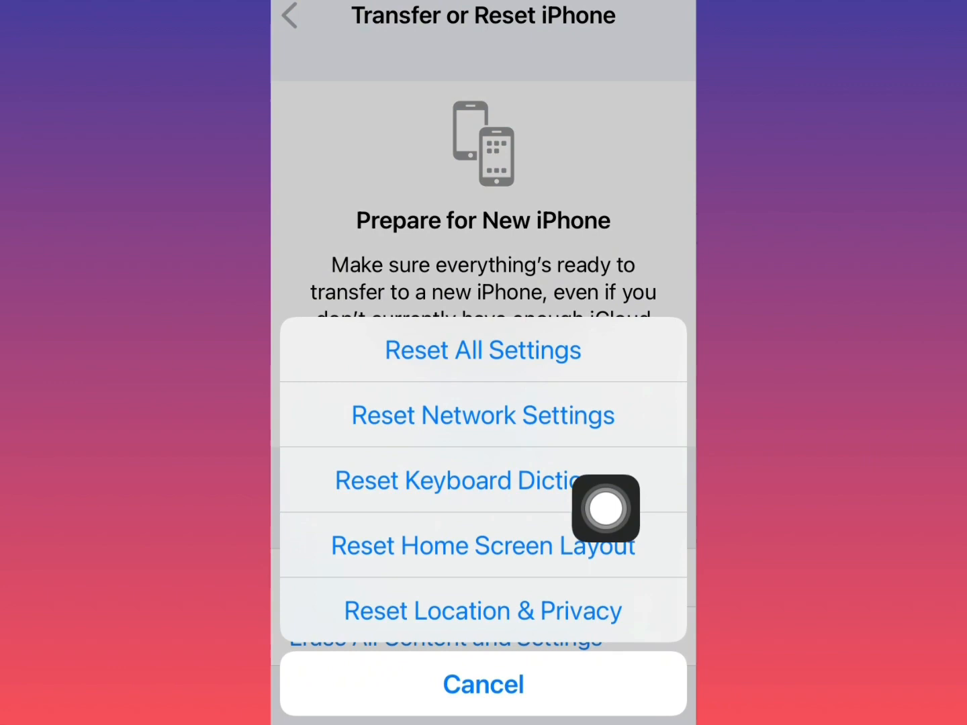
click(483, 685)
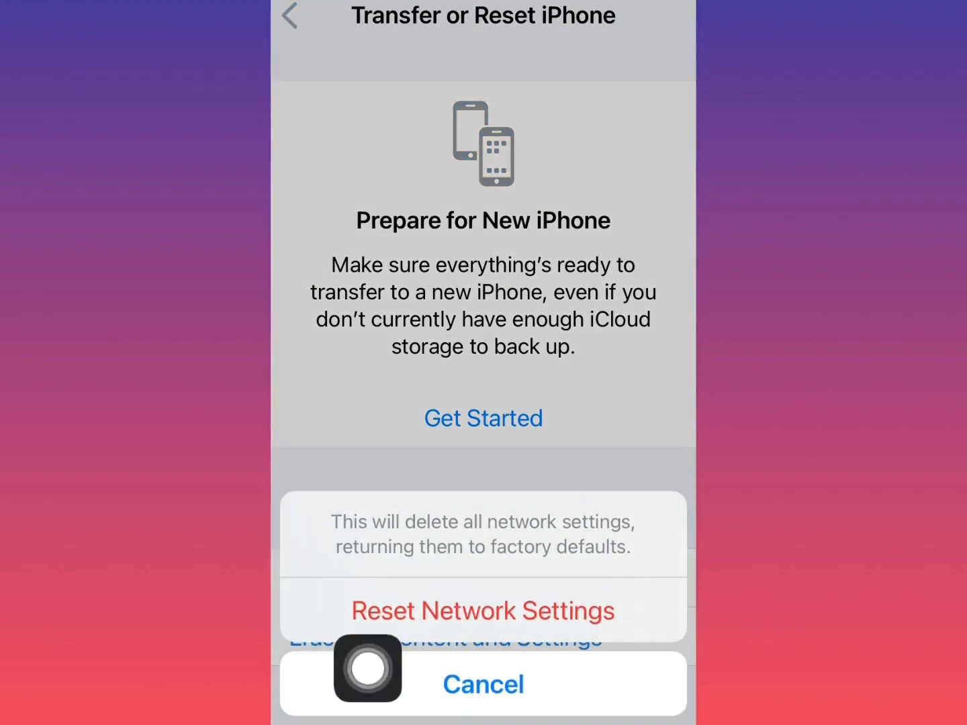
click(482, 684)
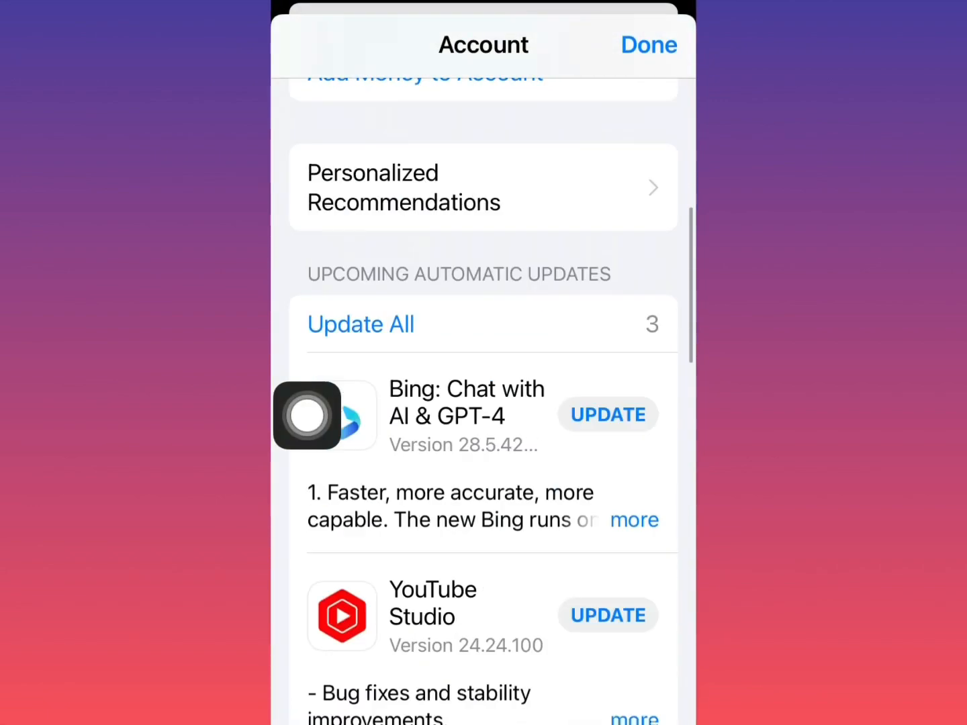
Step: Scroll through recently updated apps such as WhatsApp Business, easypaisa and Gmail
scroll(down, 3)
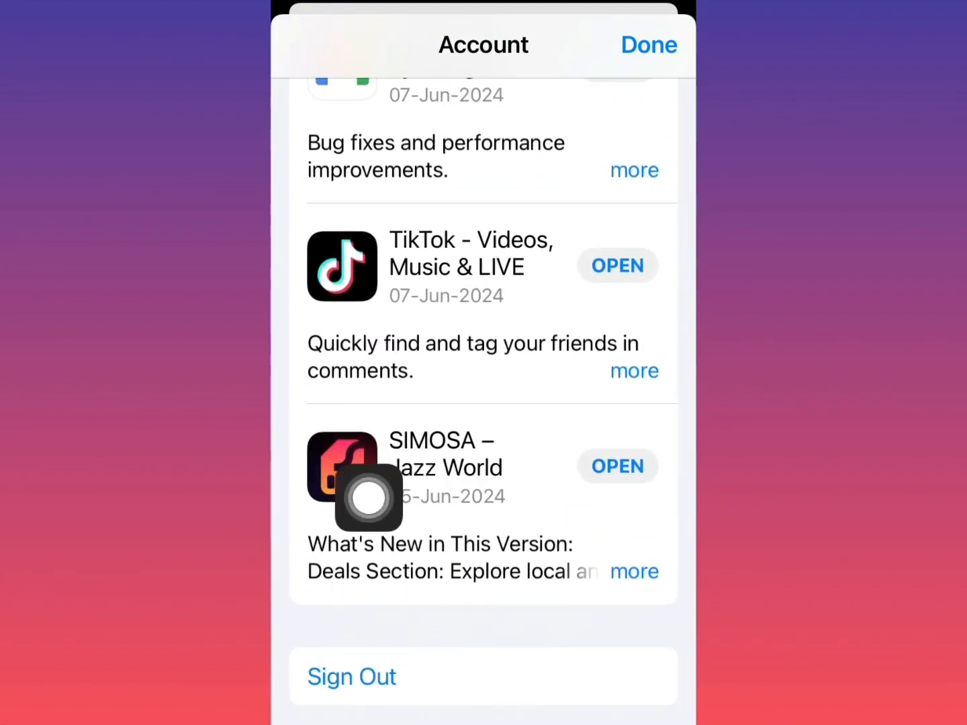
scroll(down, 3)
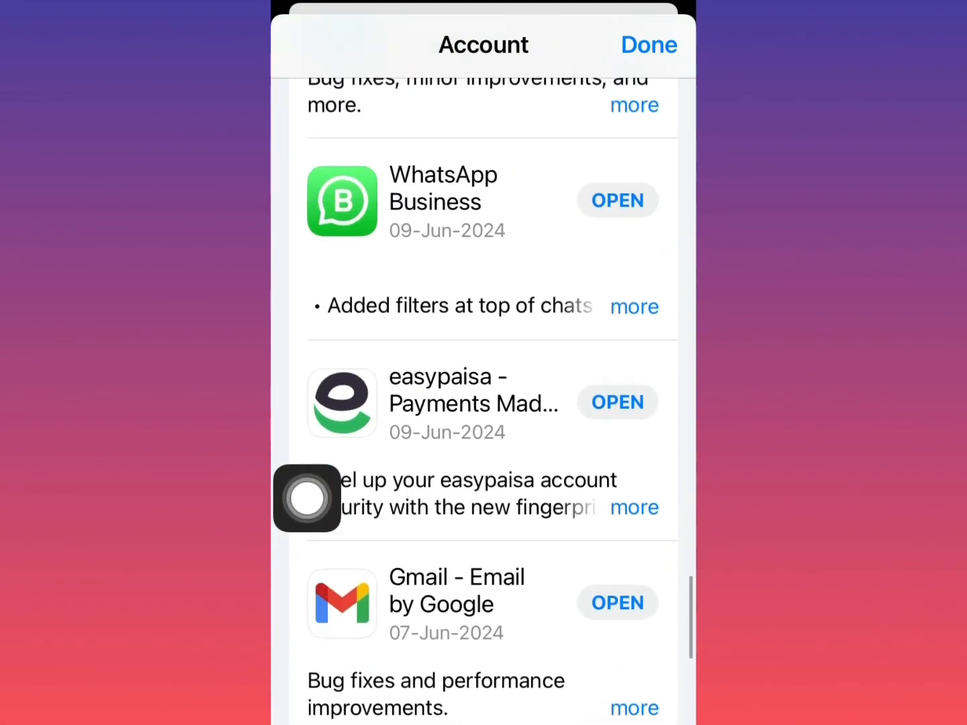